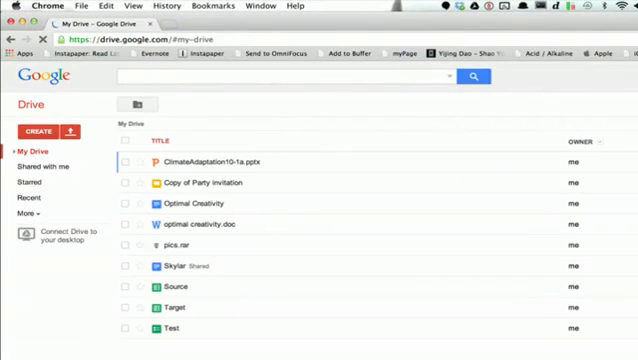
Step: Select ClimateAdaptation10-1a.pptx in the My Drive file list
click(184, 162)
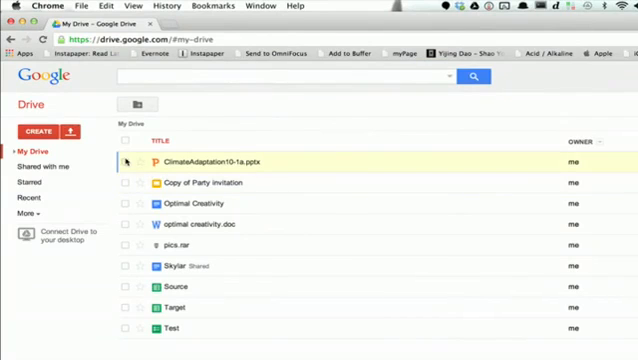
click(128, 160)
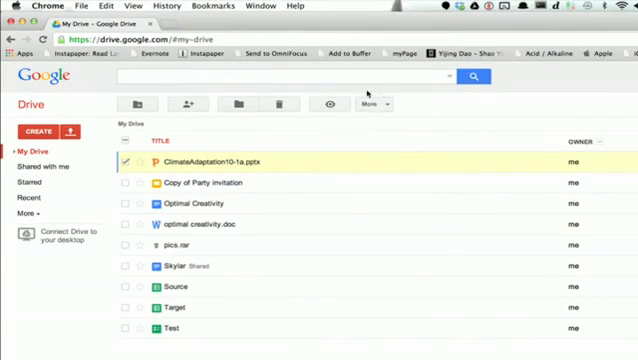
Step: Download the presentation to the BUMPERS drive and switch to Finder to verify it
click(368, 104)
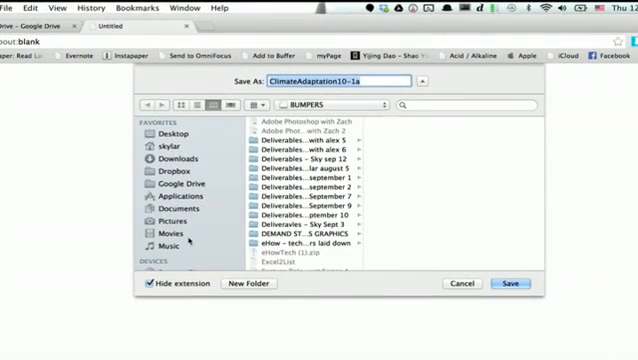
scroll(down, 3)
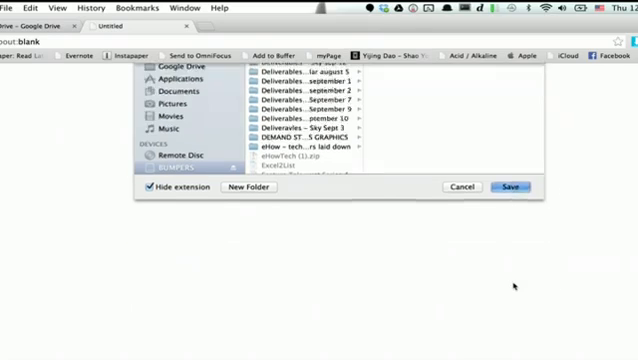
click(512, 188)
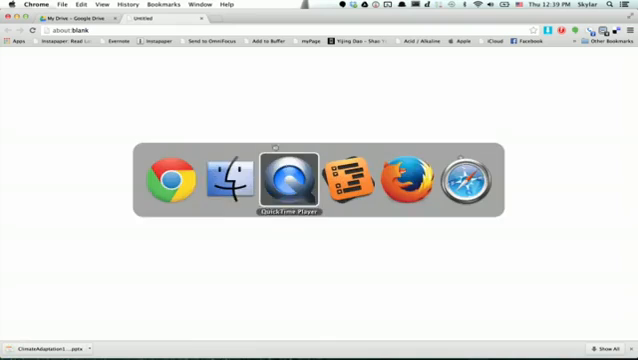
click(228, 178)
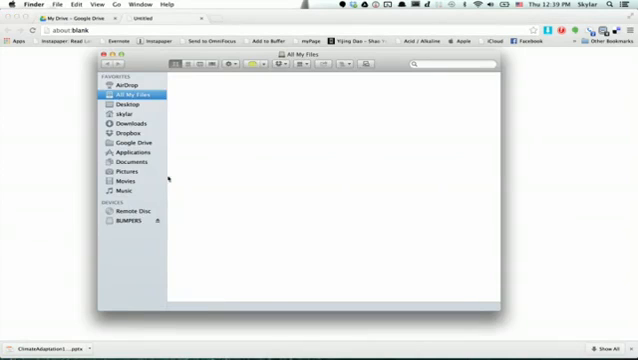